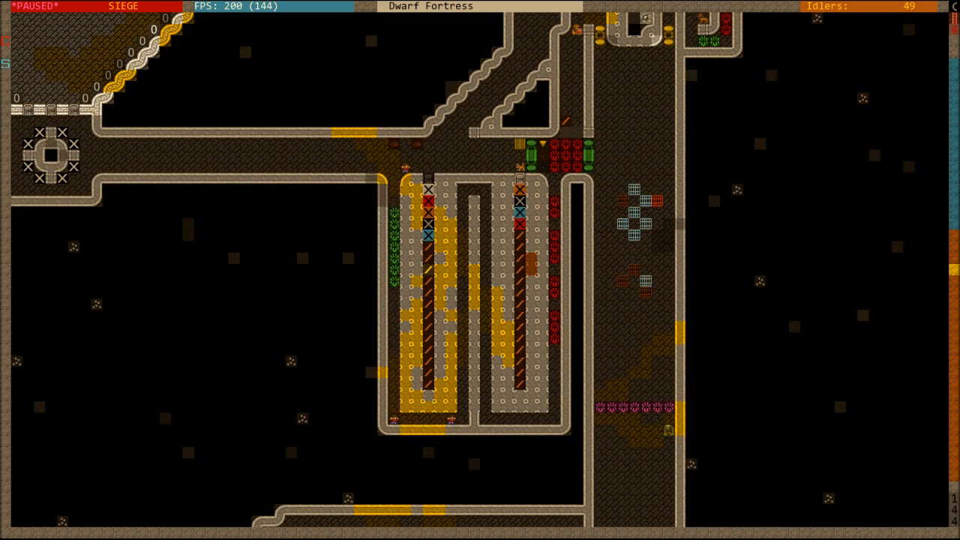
# Move across z-levels to the winding minecart track loops and stockpiles east of the workshops.
pyautogui.scroll(-3)
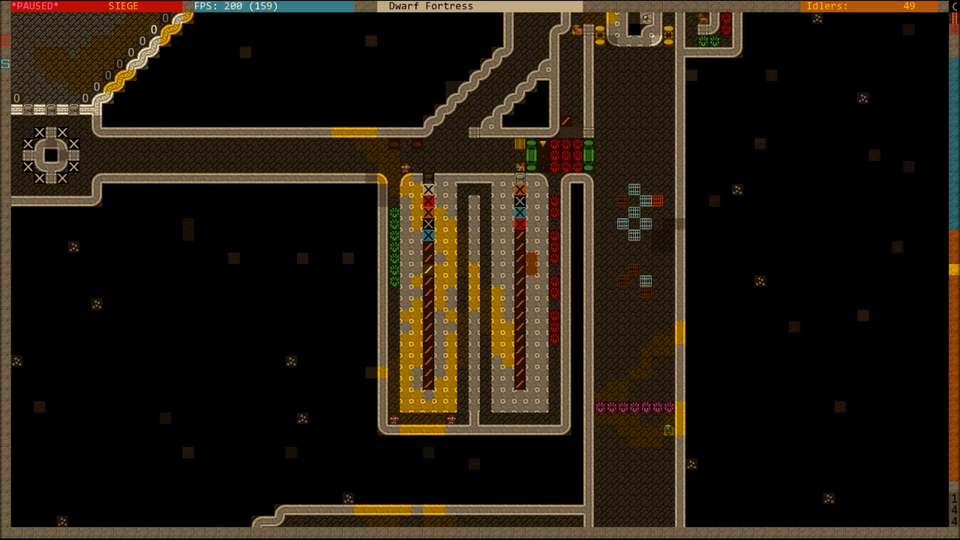
pyautogui.scroll(-3)
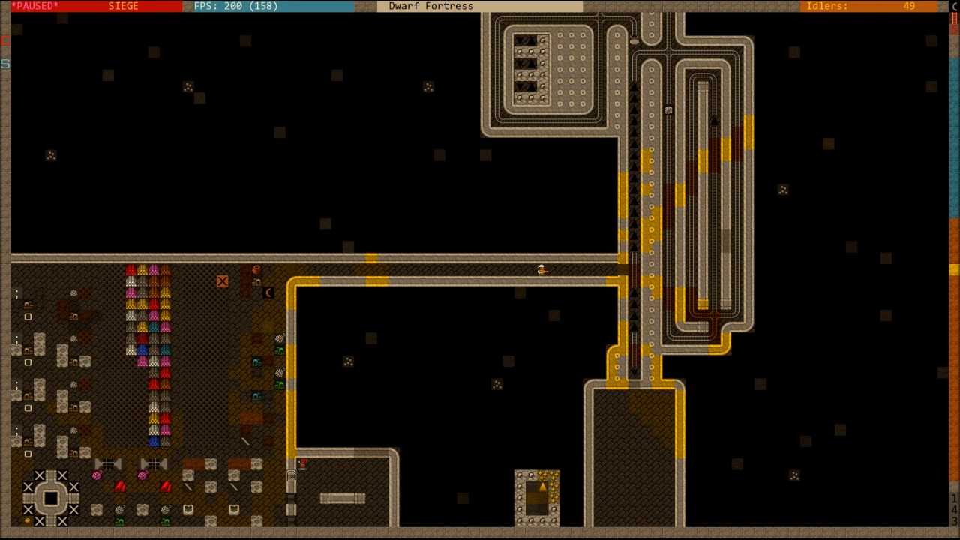
pyautogui.scroll(3)
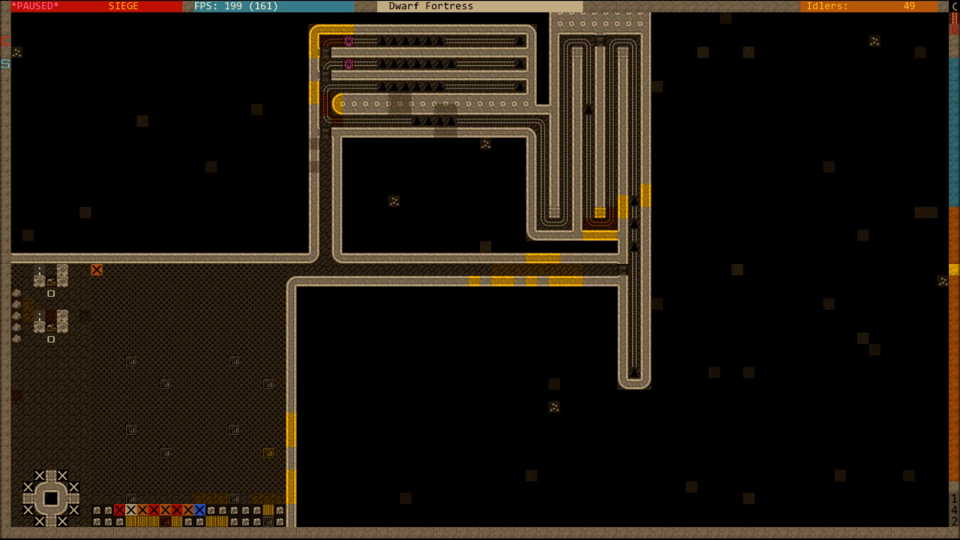
pyautogui.scroll(-3)
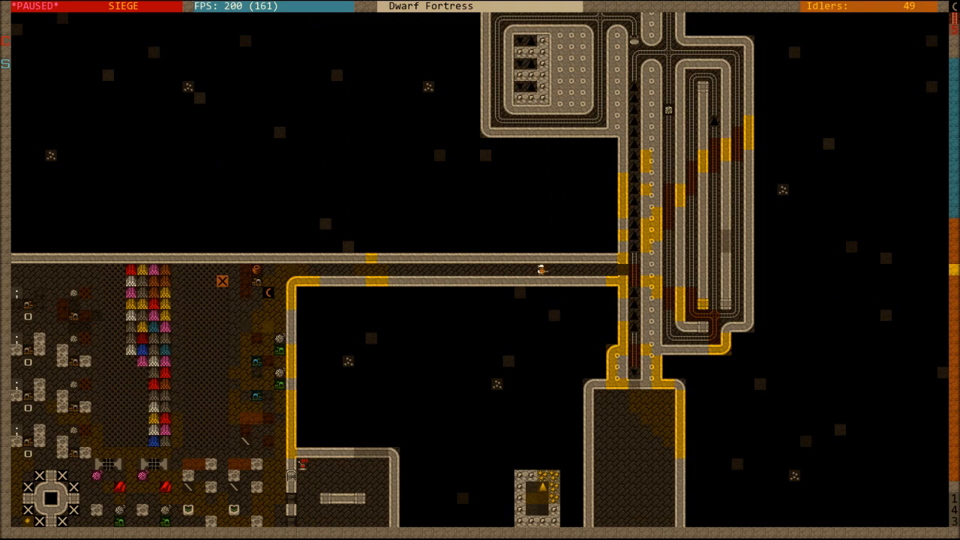
# Return to the level with the two long rail-lined firing corridors.
pyautogui.scroll(-3)
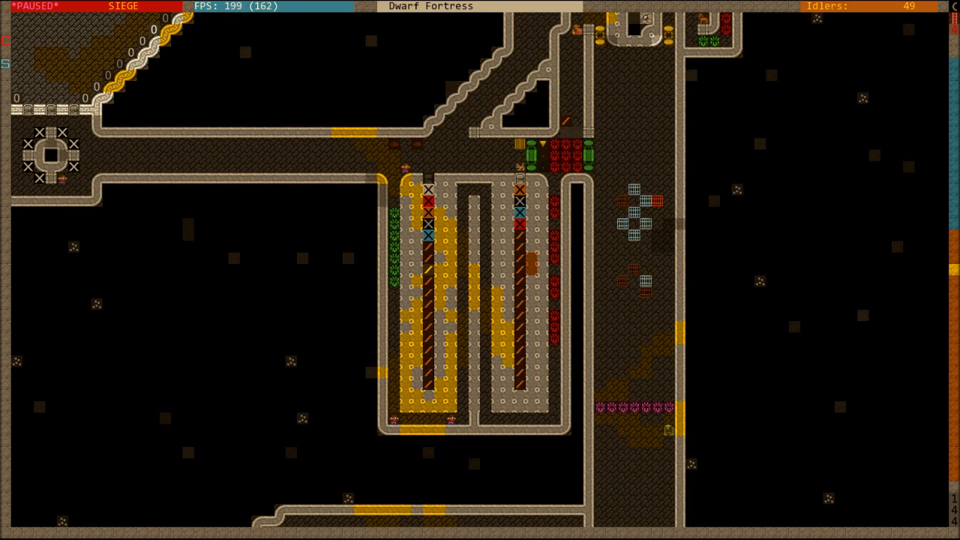
# Pan past the spike corridor to the long corridor leading to the fortified outpost.
pyautogui.scroll(-3)
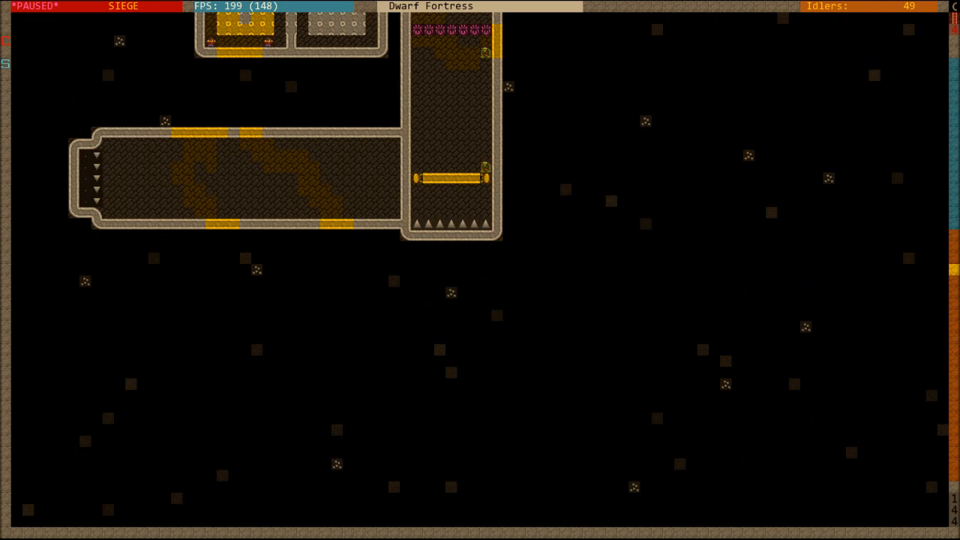
pyautogui.scroll(3)
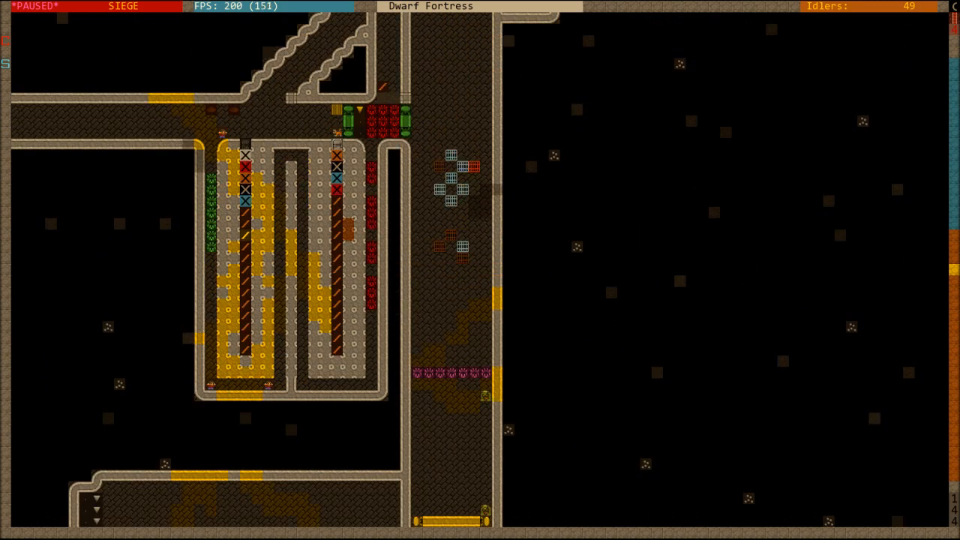
pyautogui.scroll(-3)
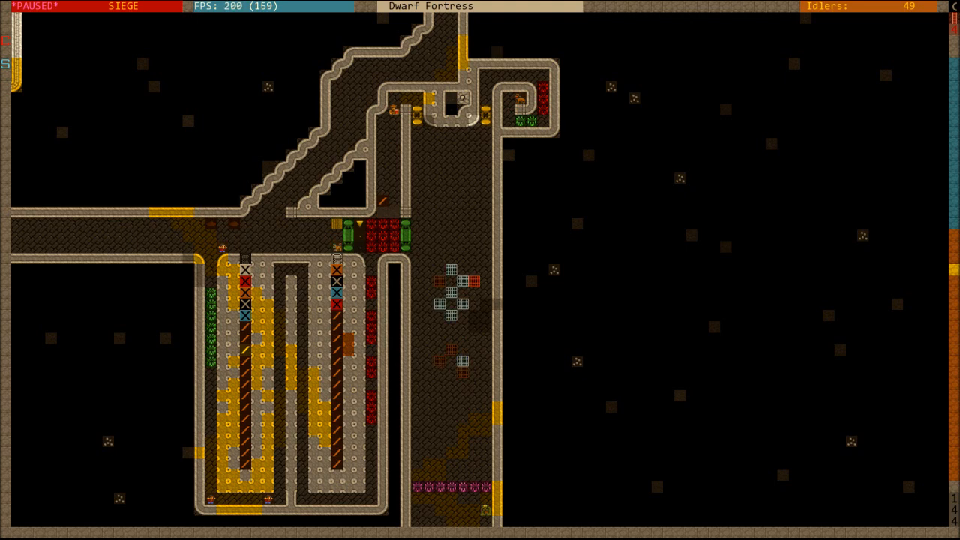
pyautogui.scroll(-3)
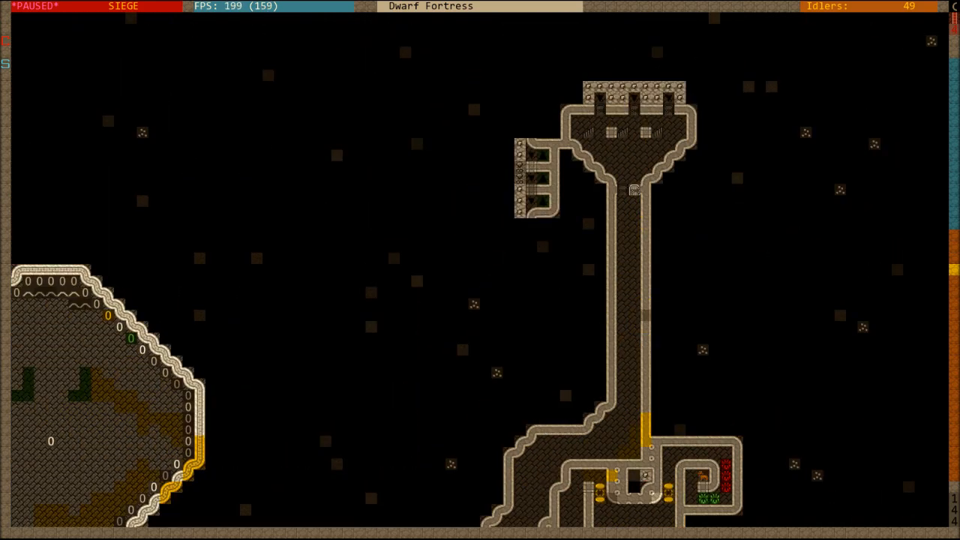
# Let the game run briefly so the minecarts move along the tracks, then pause.
pyautogui.scroll(-3)
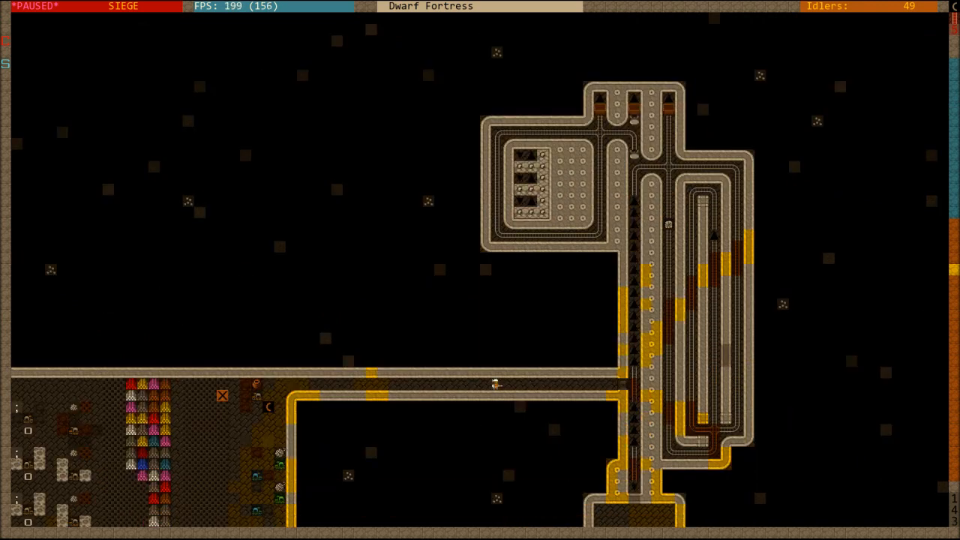
pyautogui.press('space')
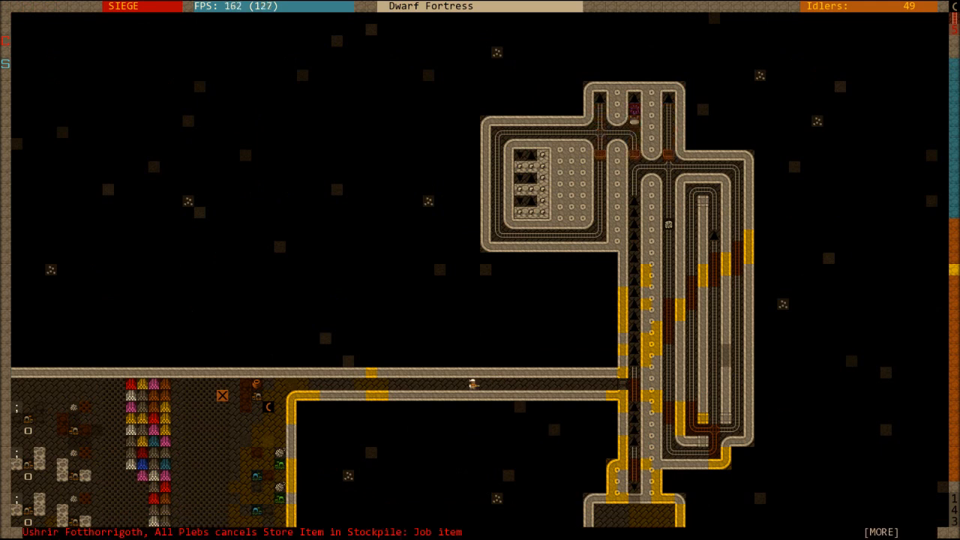
pyautogui.press('space')
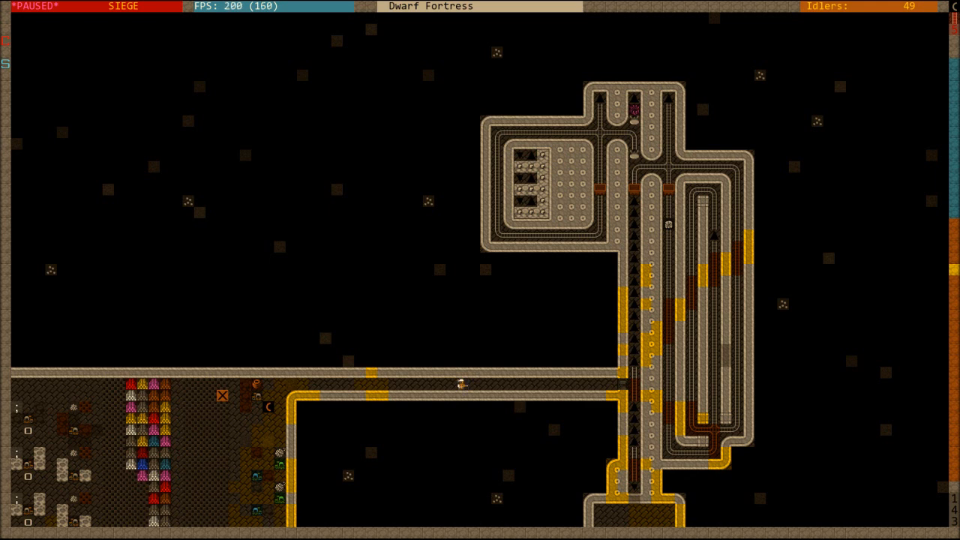
pyautogui.scroll(-3)
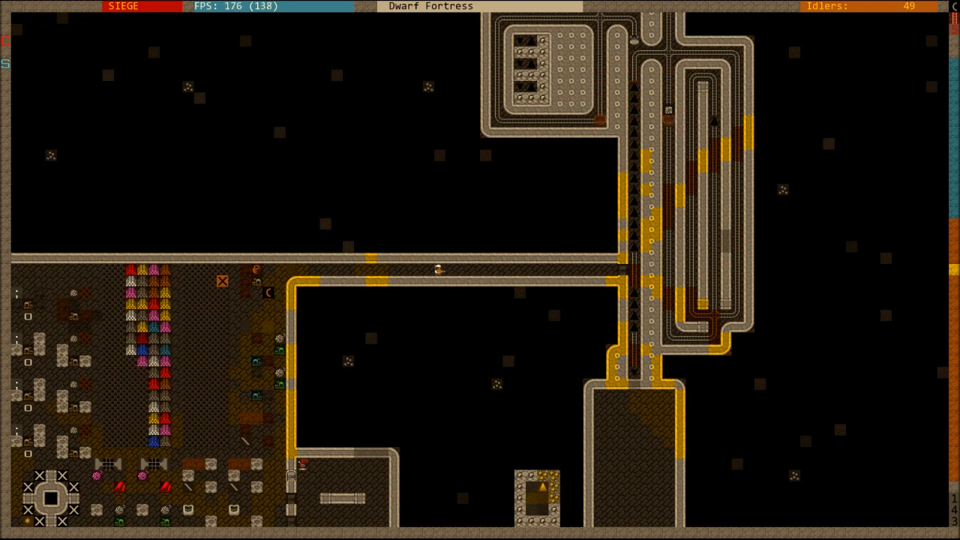
pyautogui.press('space')
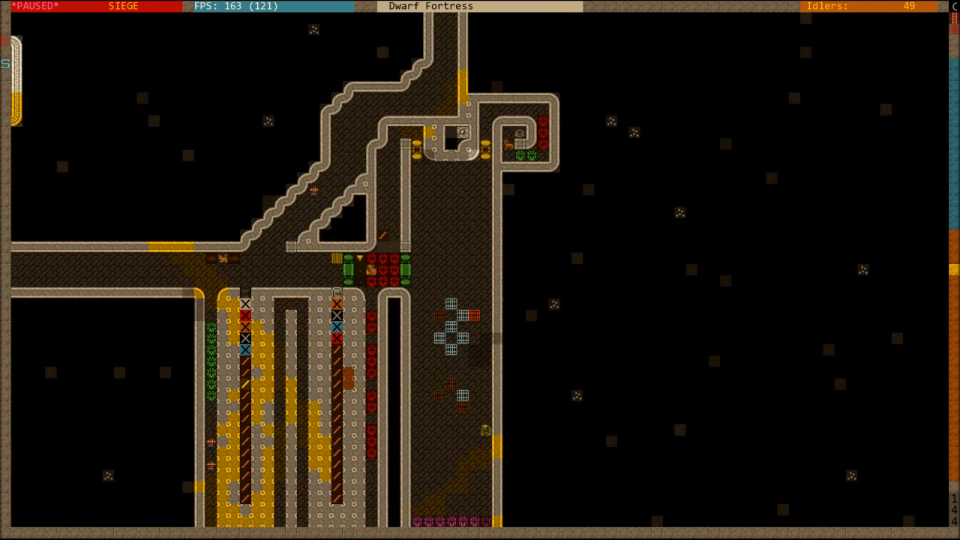
# Run the game until invaders enter the blast corridor, then pause.
pyautogui.scroll(-3)
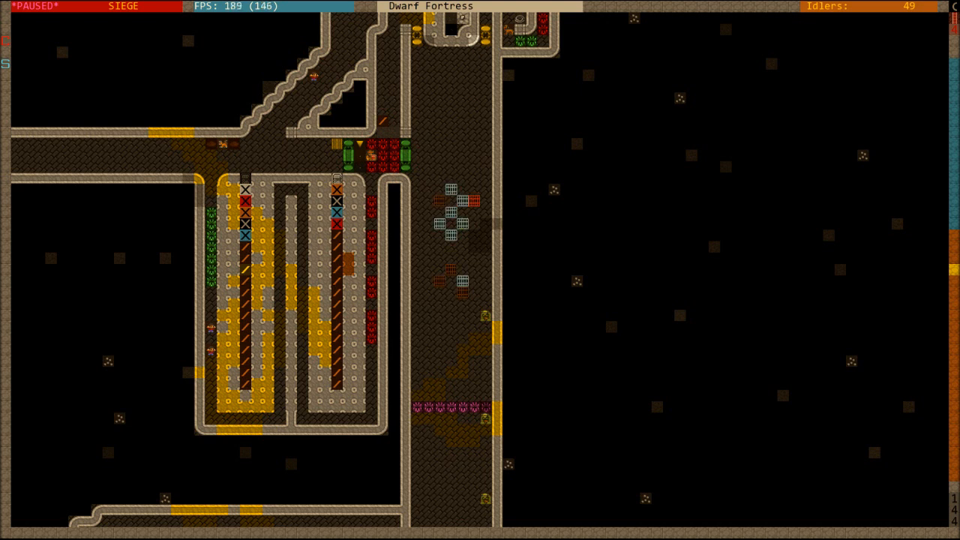
pyautogui.press('space')
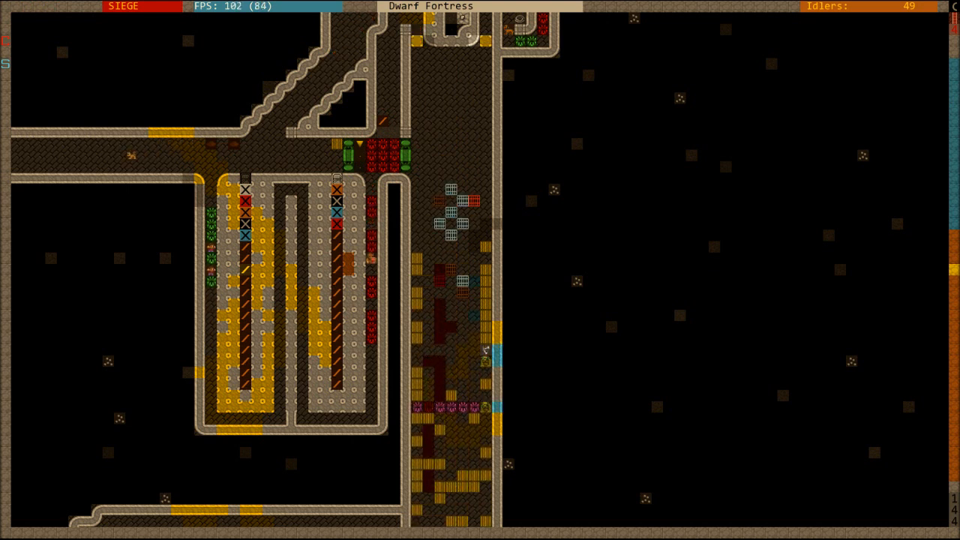
pyautogui.press('space')
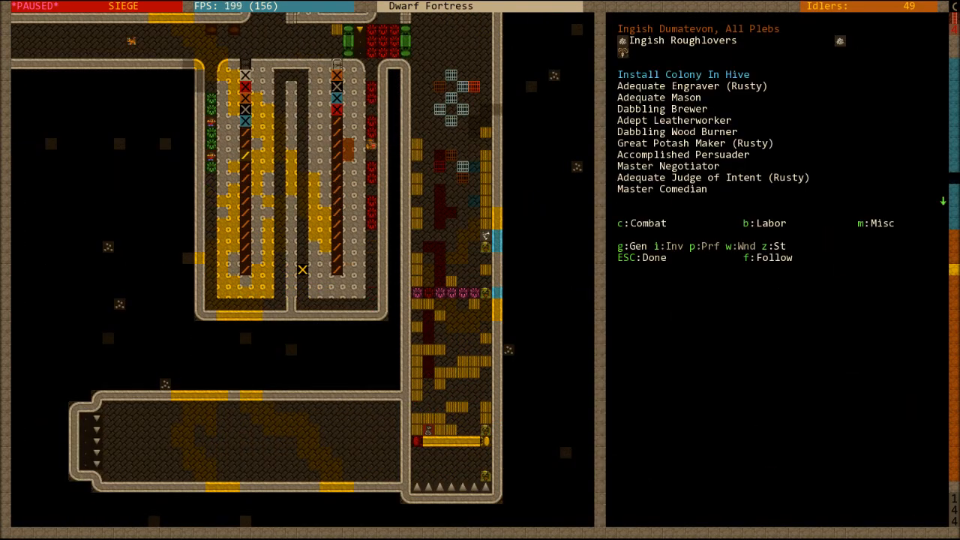
# Inspect the troll invader standing in the trap corridor, then close its details.
pyautogui.click(439, 235)
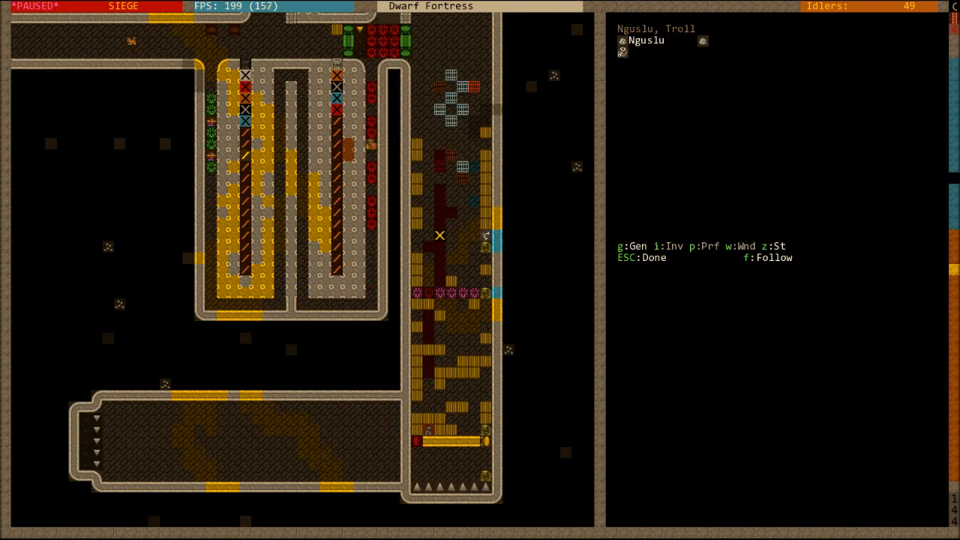
pyautogui.press('w')
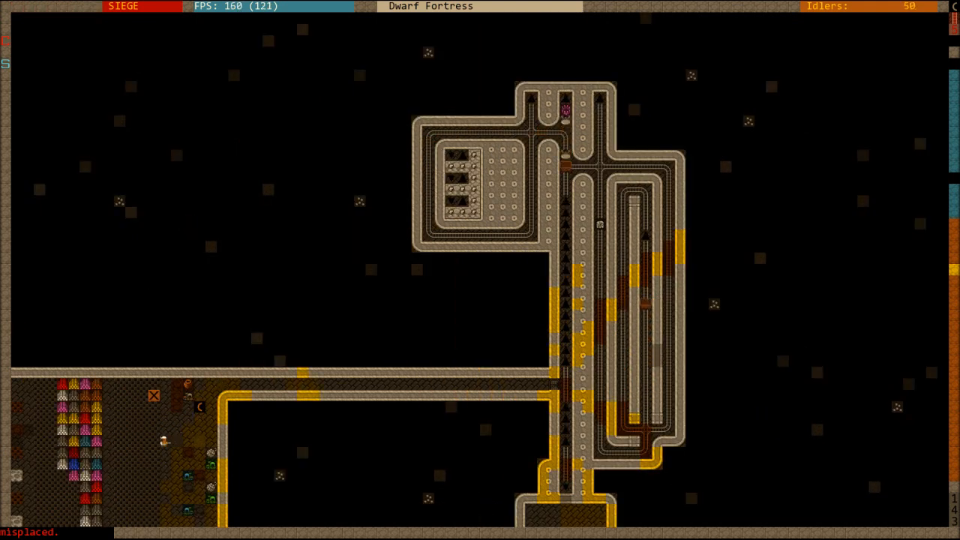
# Survey invaders crowding the corridor beside the rail lanes, running the game briefly before pausing.
pyautogui.press('space')
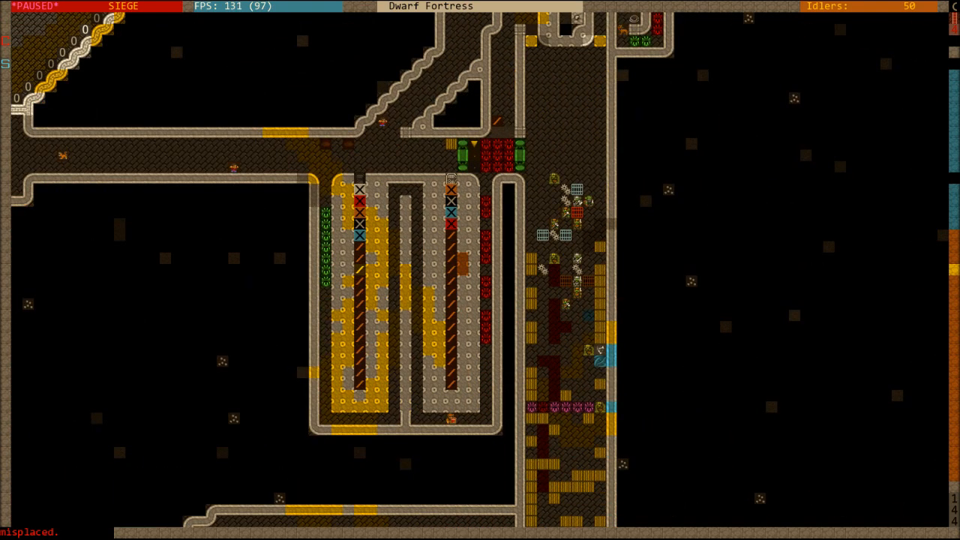
pyautogui.scroll(-3)
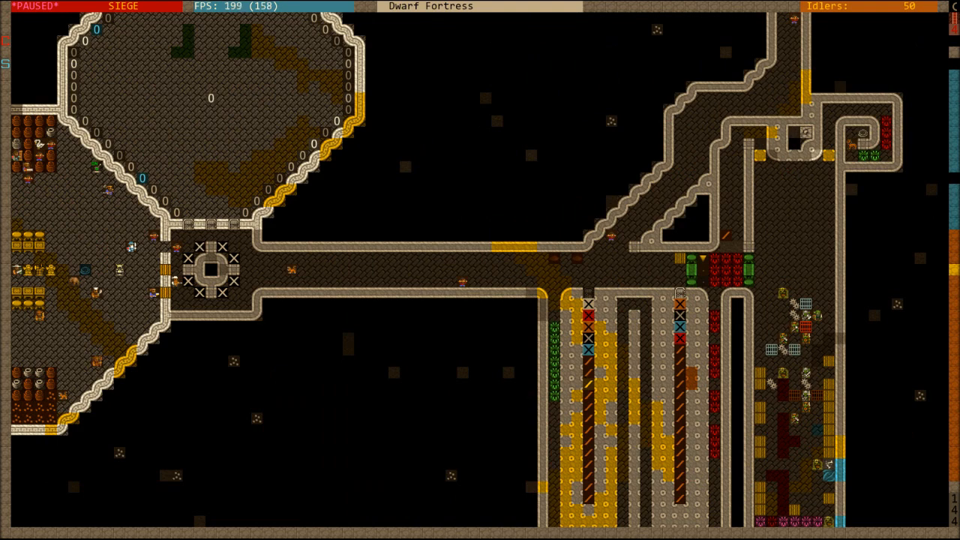
pyautogui.scroll(-3)
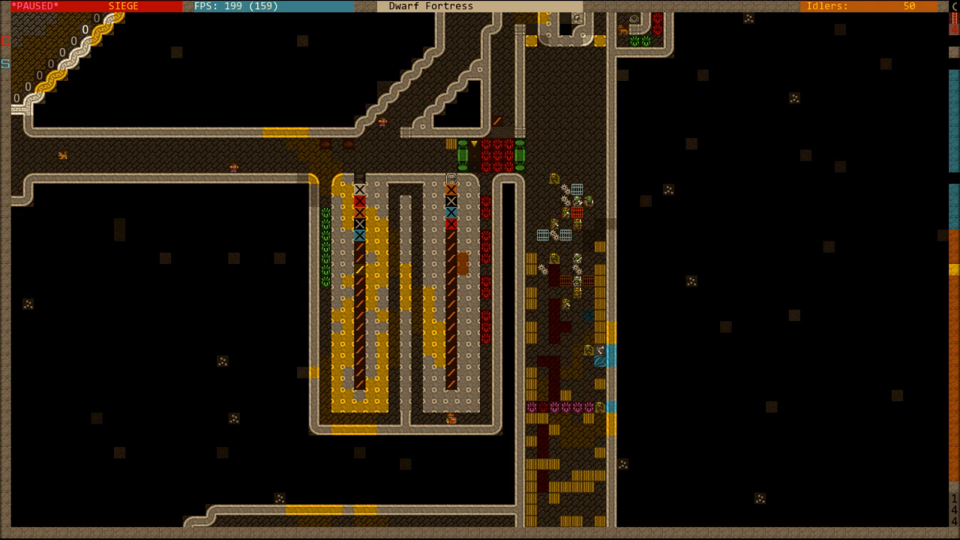
pyautogui.press('space')
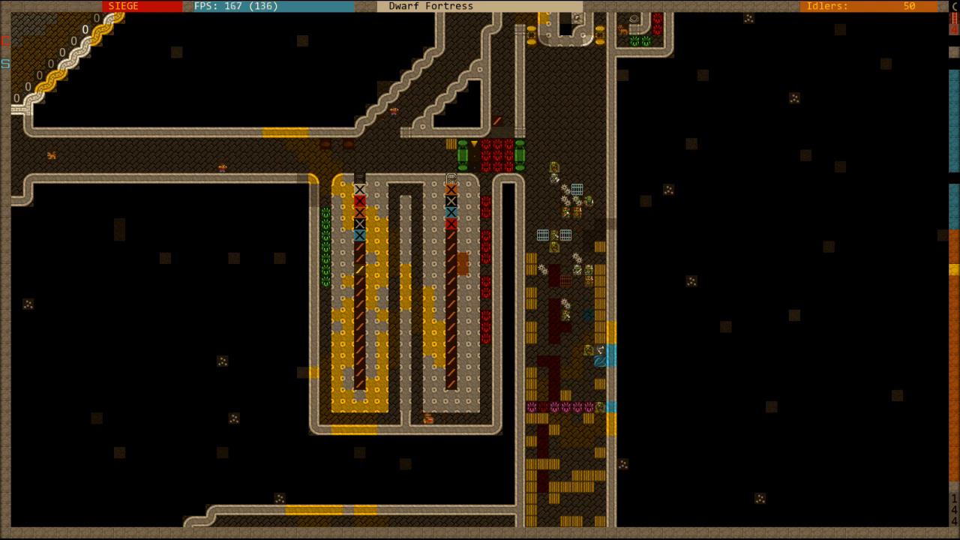
pyautogui.press('space')
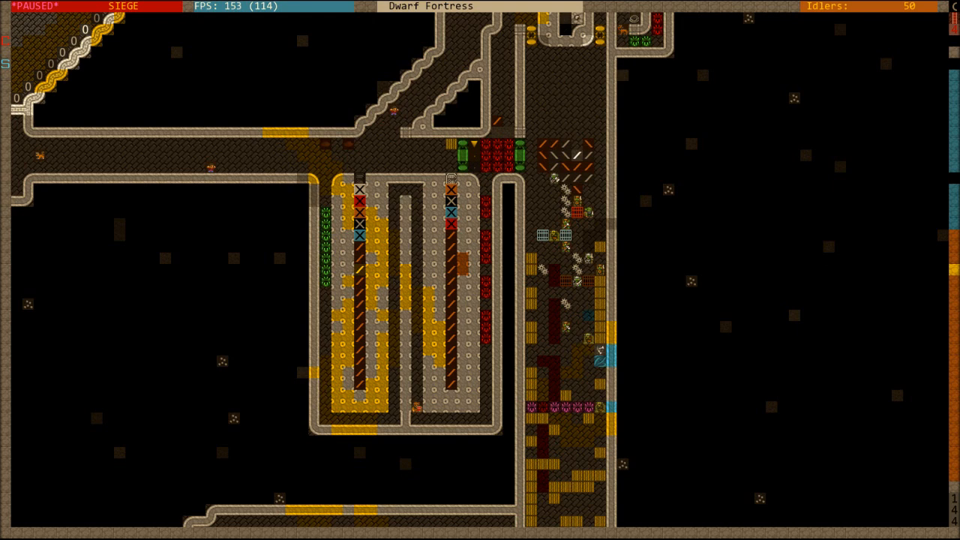
# Descend to the minecart track loops beside the workshops while the game runs.
pyautogui.scroll(-3)
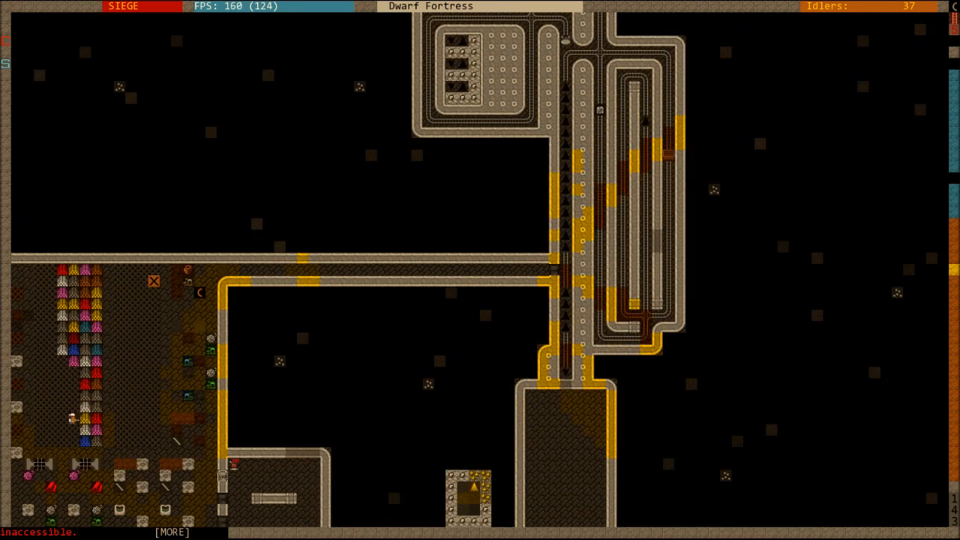
# Return to the corridor level to view loose items scattered among the invaders.
pyautogui.scroll(3)
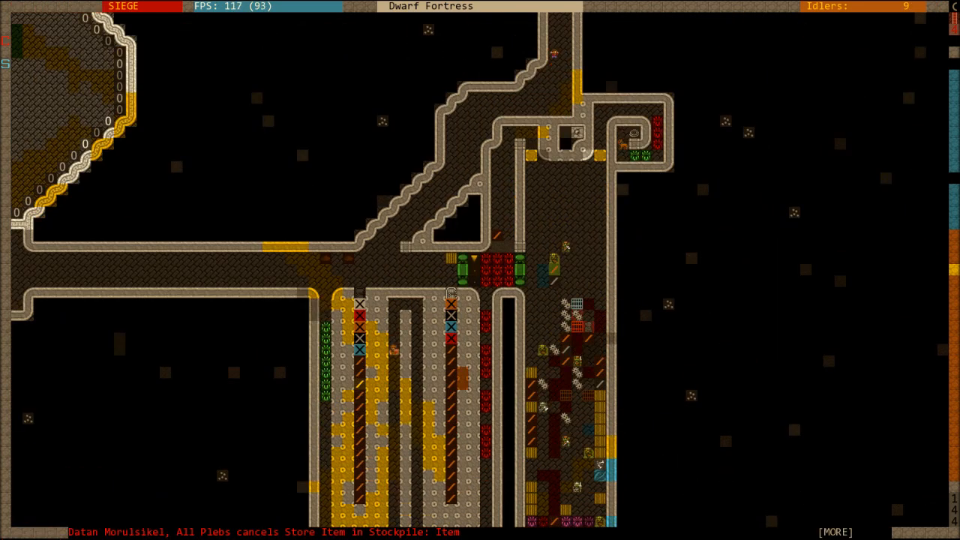
pyautogui.scroll(-3)
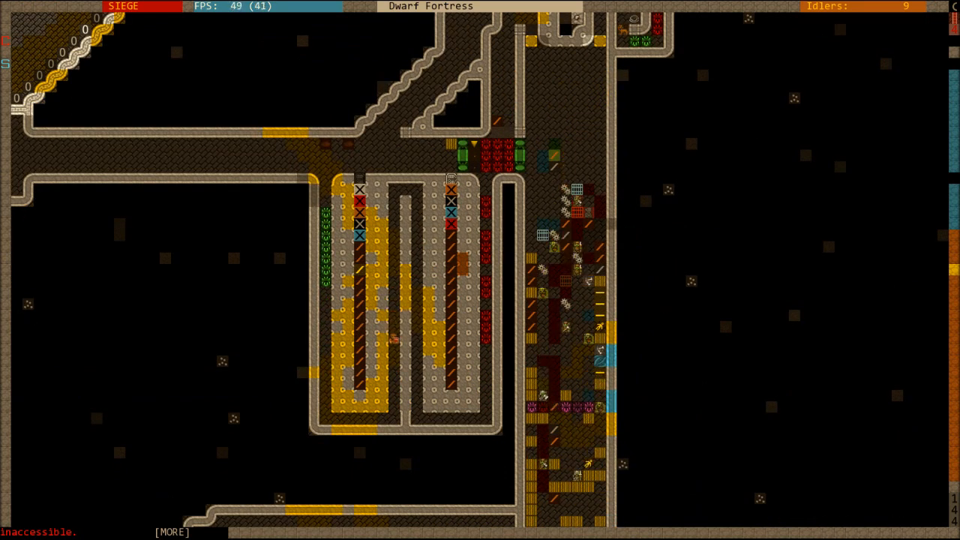
pyautogui.press('space')
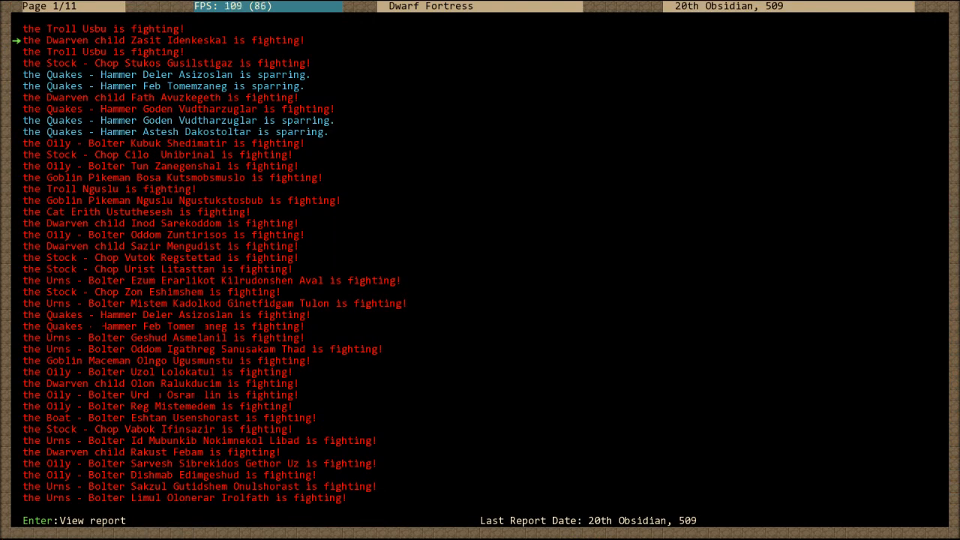
pyautogui.press('down')
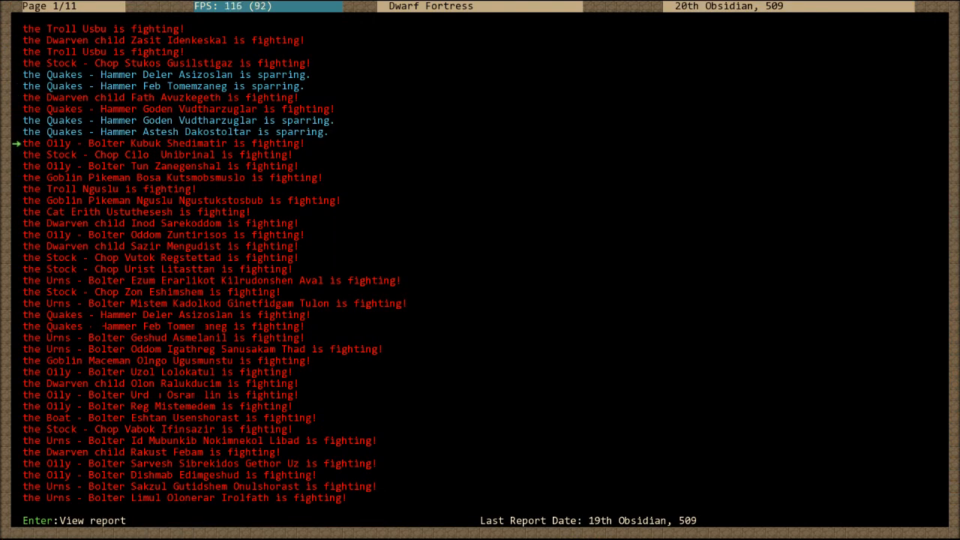
pyautogui.press('Return')
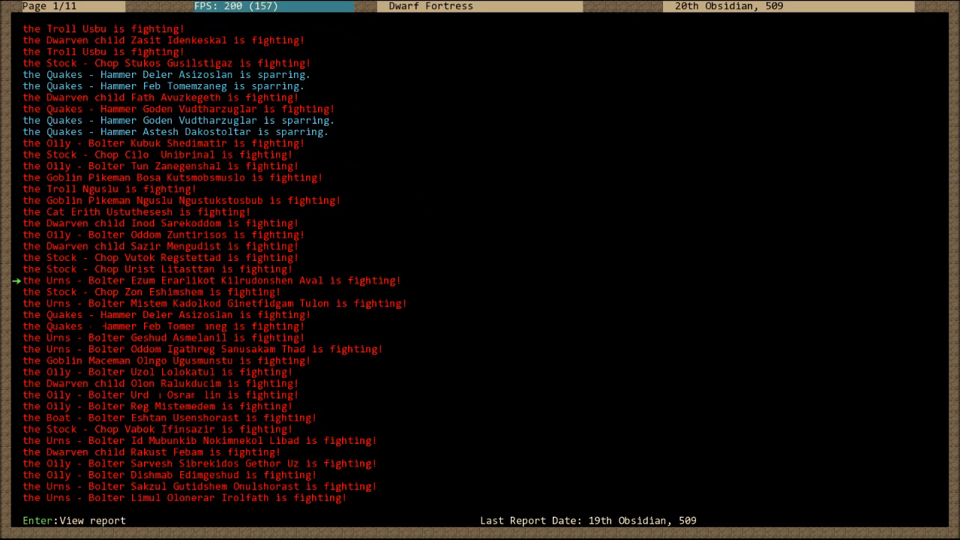
# Read an earlier troll combat report in full, then return to the blast corridor map.
pyautogui.press('up')
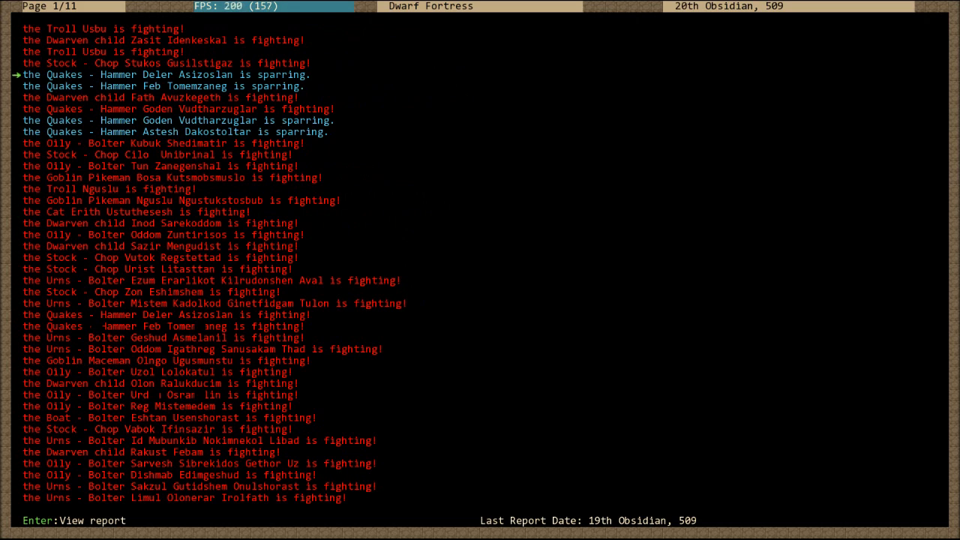
pyautogui.press('Return')
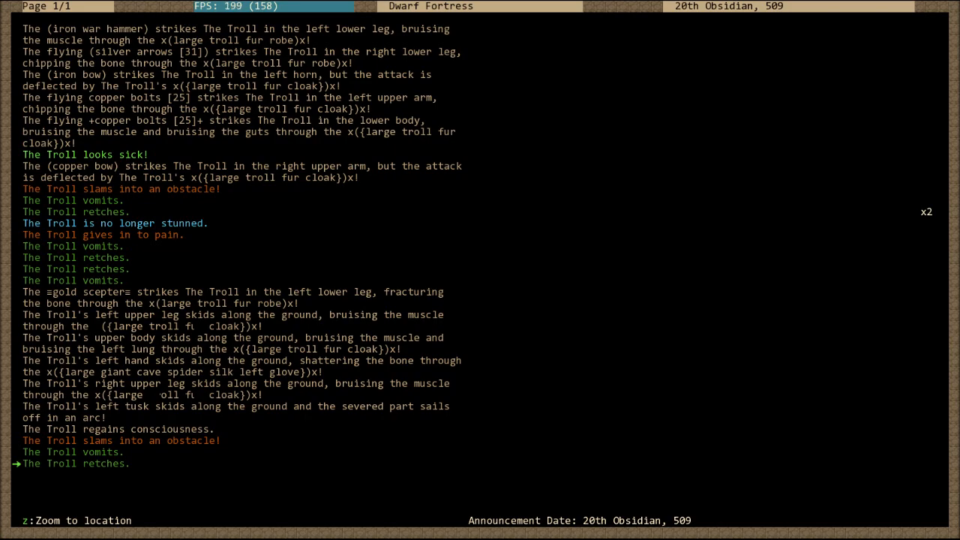
pyautogui.press('Escape')
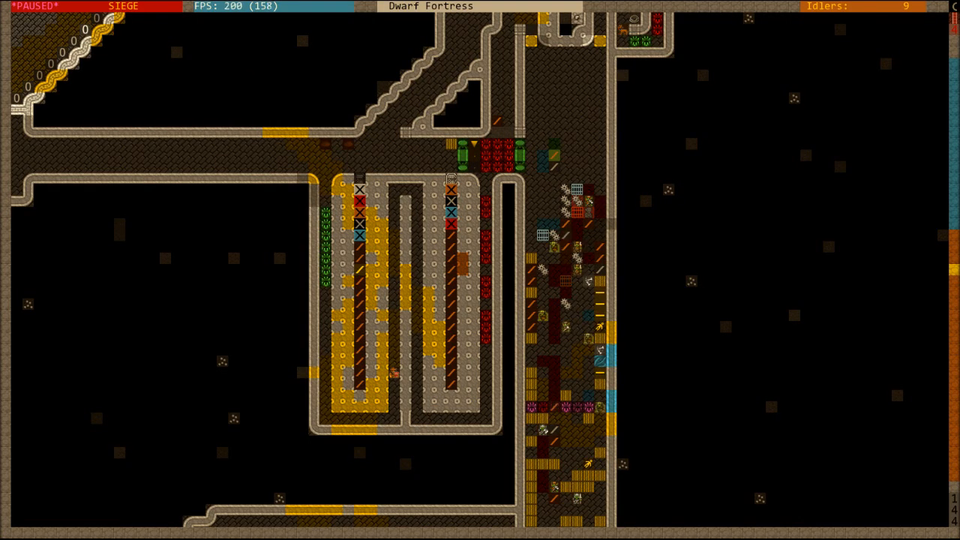
# Move down to the workshop level showing the track network and idlers.
pyautogui.scroll(-3)
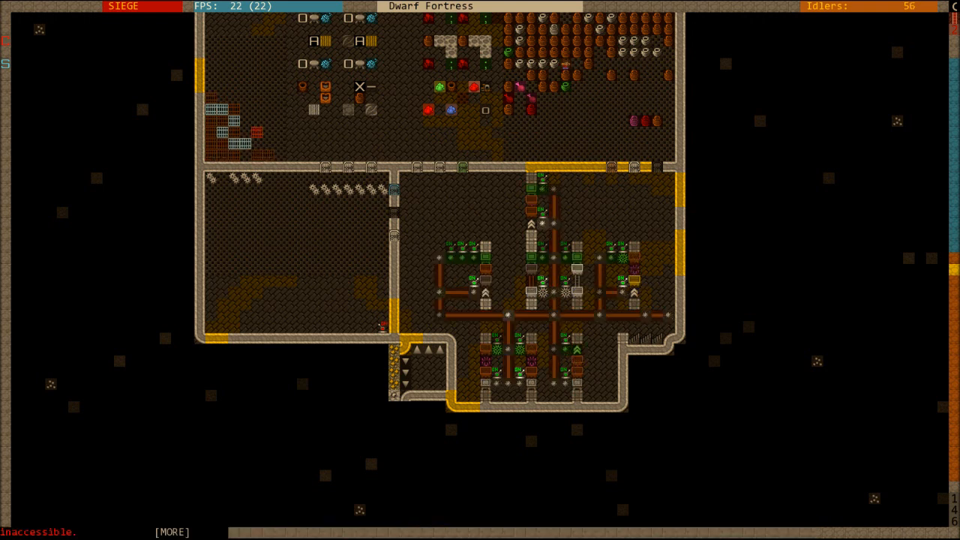
# Pause the game and return to the blast corridor level with its rail lanes.
pyautogui.press('space')
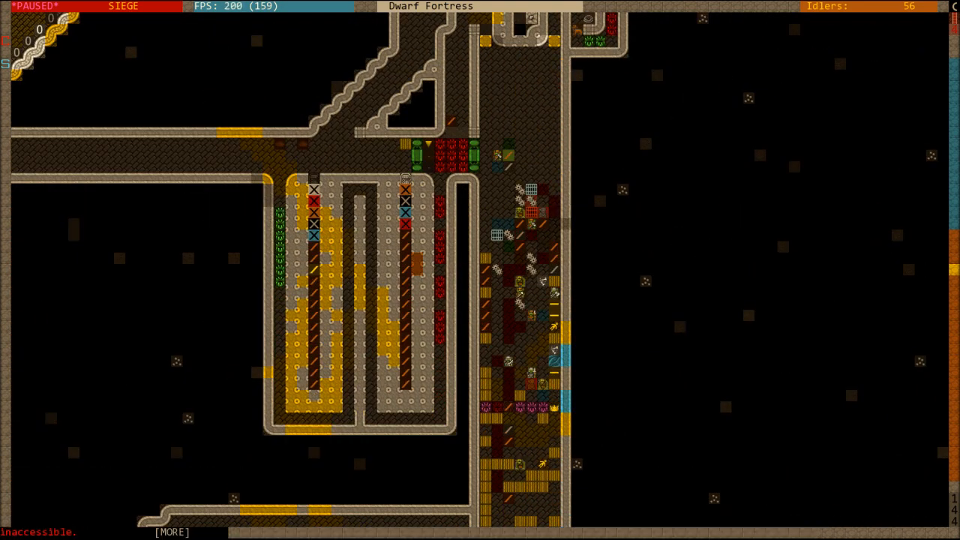
# Resume the game and move to the looping minecart track and ramps level.
pyautogui.press('space')
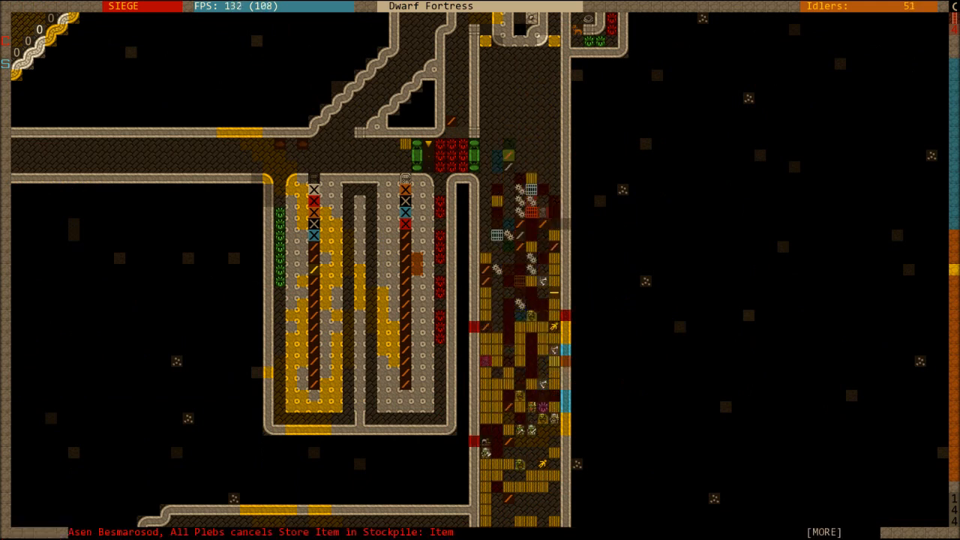
pyautogui.scroll(-3)
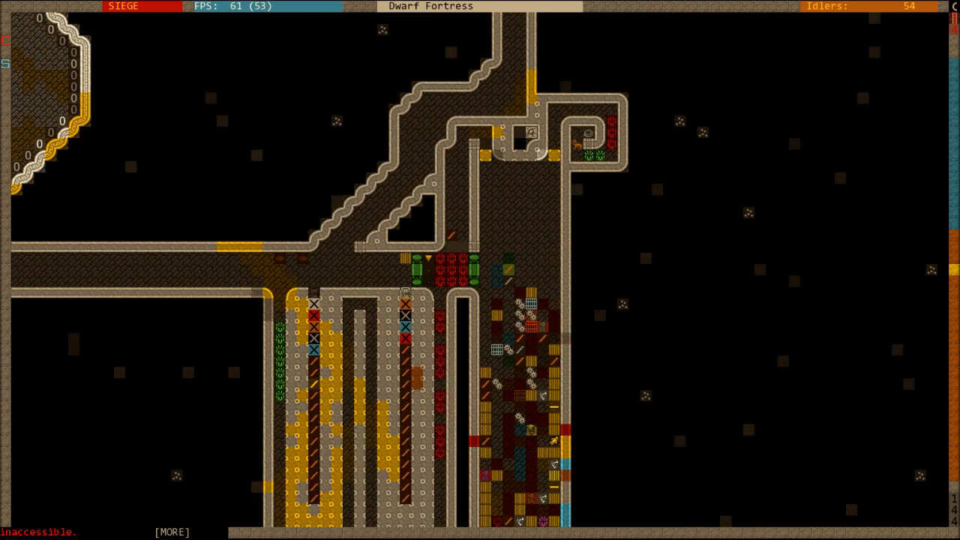
pyautogui.scroll(-3)
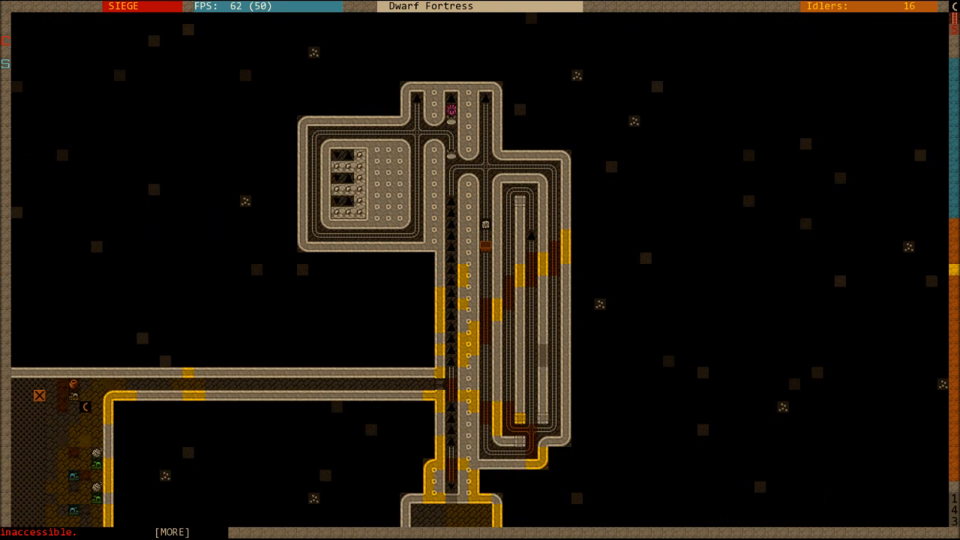
# Return to the blast corridor level and view the item-littered adjacent corridor.
pyautogui.scroll(-3)
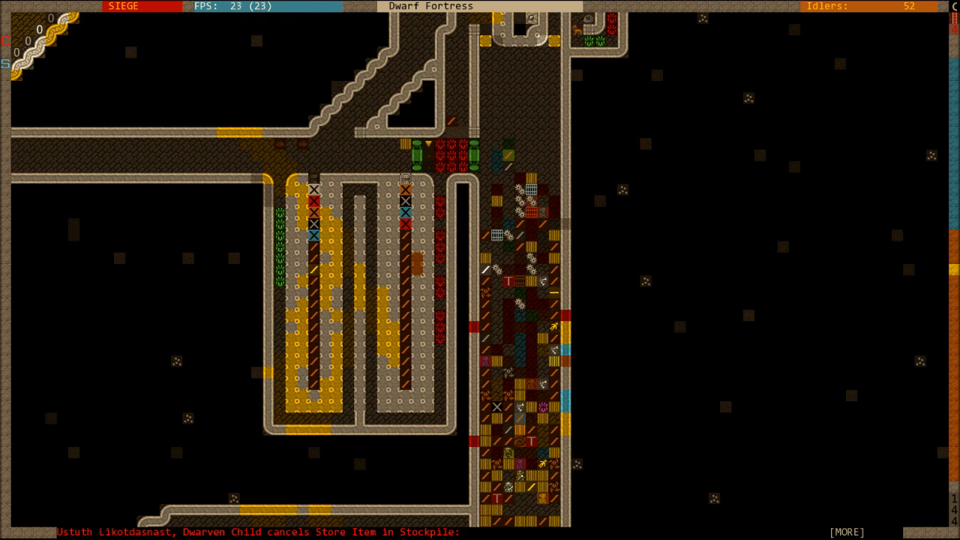
pyautogui.scroll(-3)
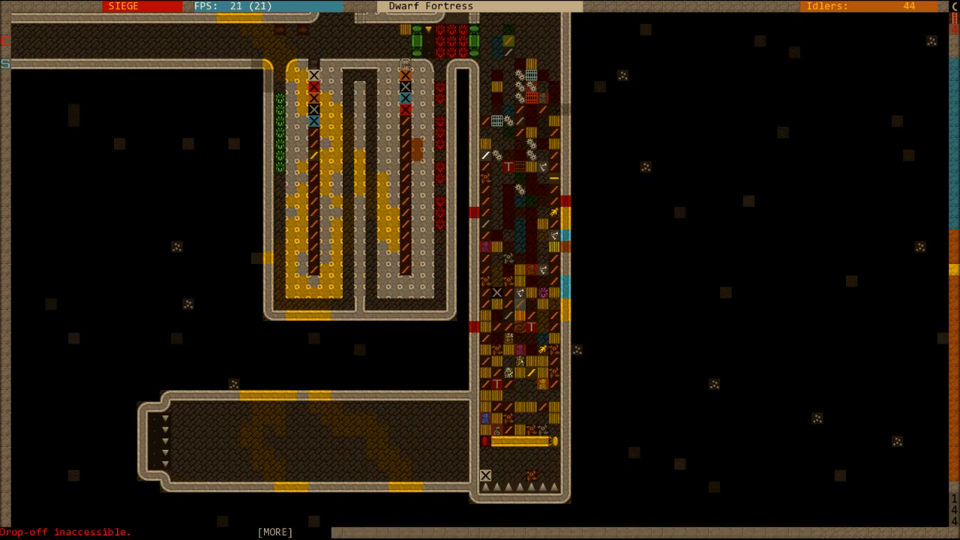